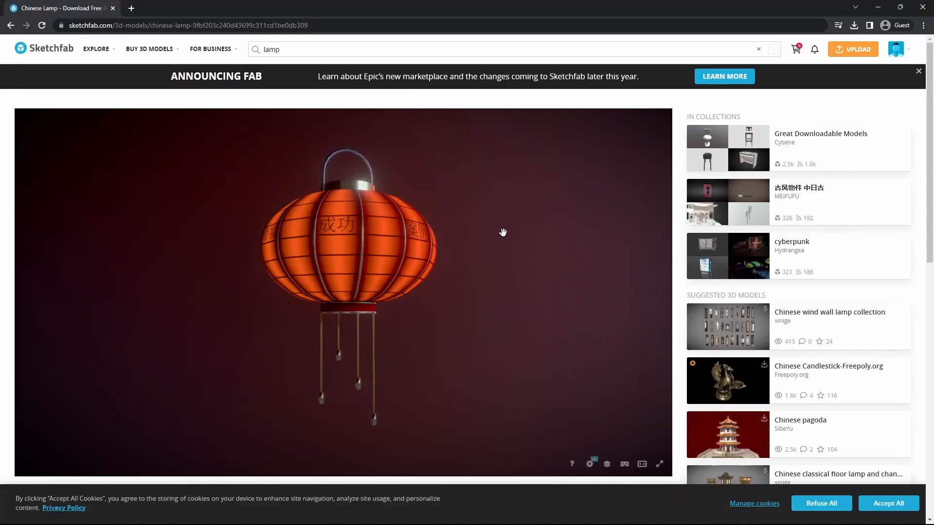
- Bring up the Chinese Lamp download dialog listing fbx, USDZ, glTF and GLB formats
scroll("down", 3)
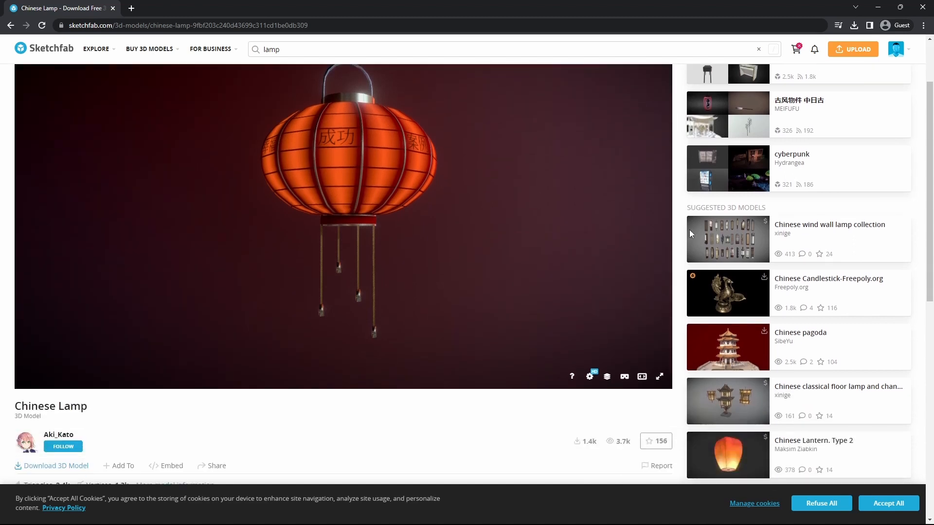
left_click(56, 466)
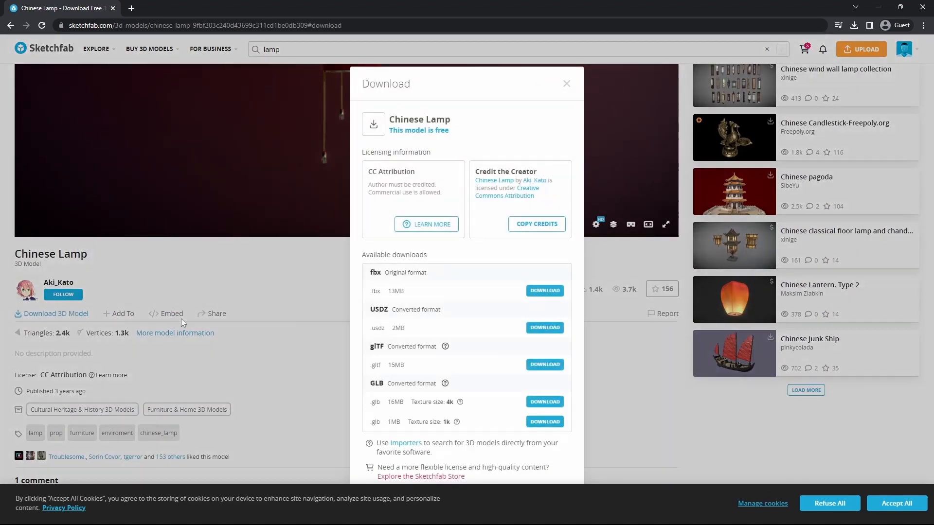
left_click_drag(476, 171, 551, 195)
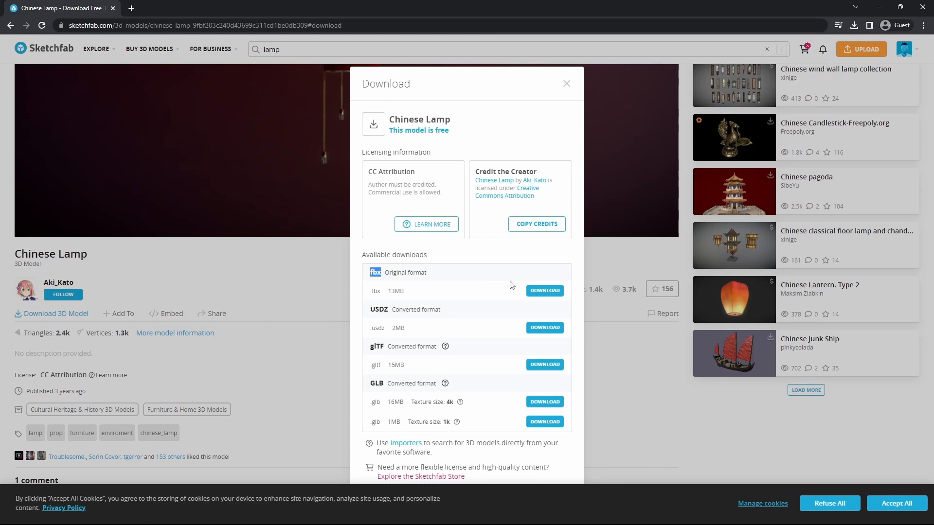
- Download the original fbx version and extract the chinese-lamp folder in Downloads
left_click(542, 291)
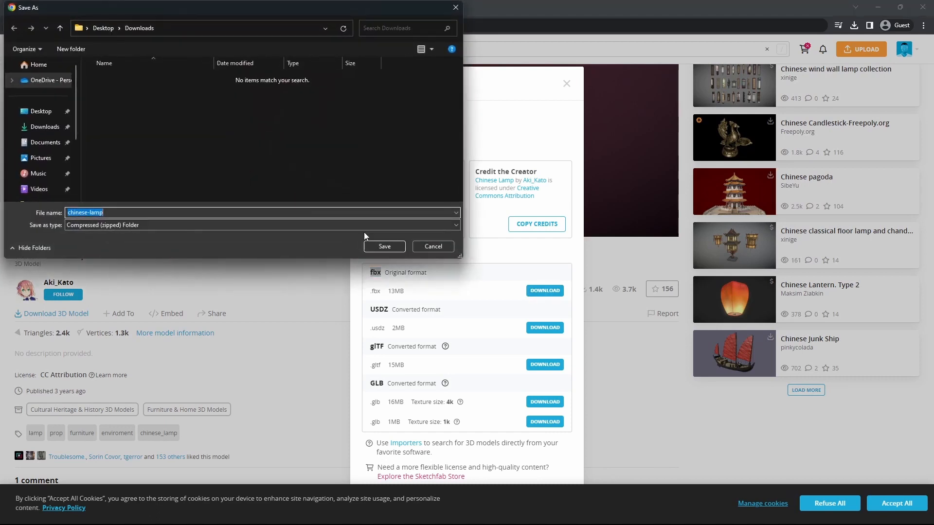
key("alt+tab")
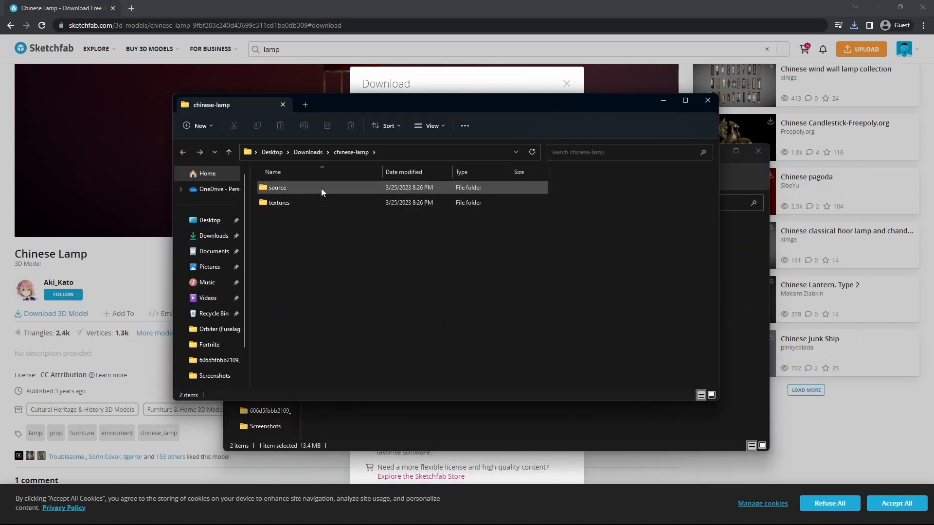
key("alt+tab")
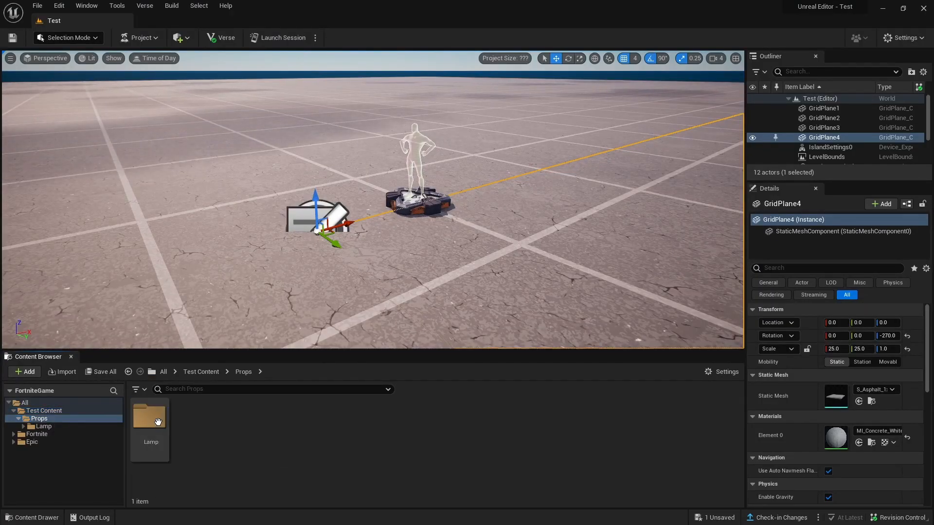
- Import source/ChineseLamp.fbx into the Lamp props folder with Import All
double_click(149, 417)
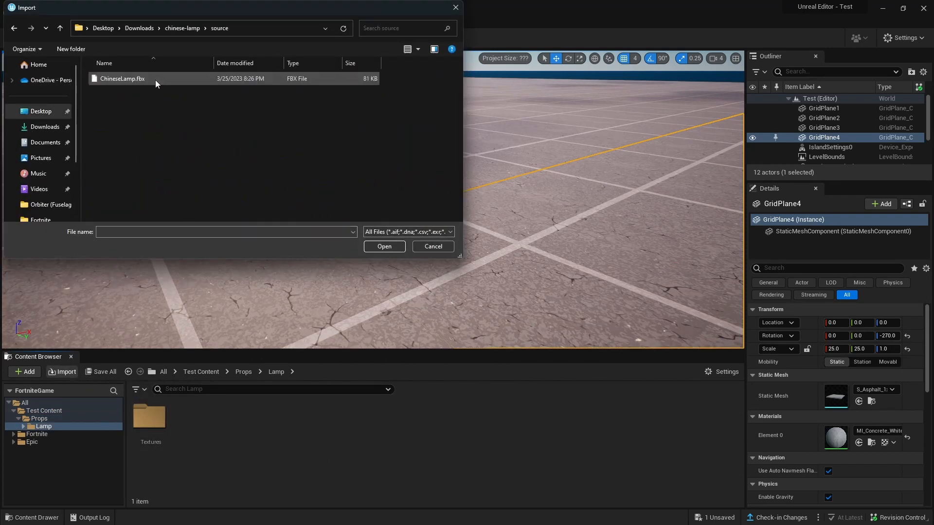
left_click(384, 246)
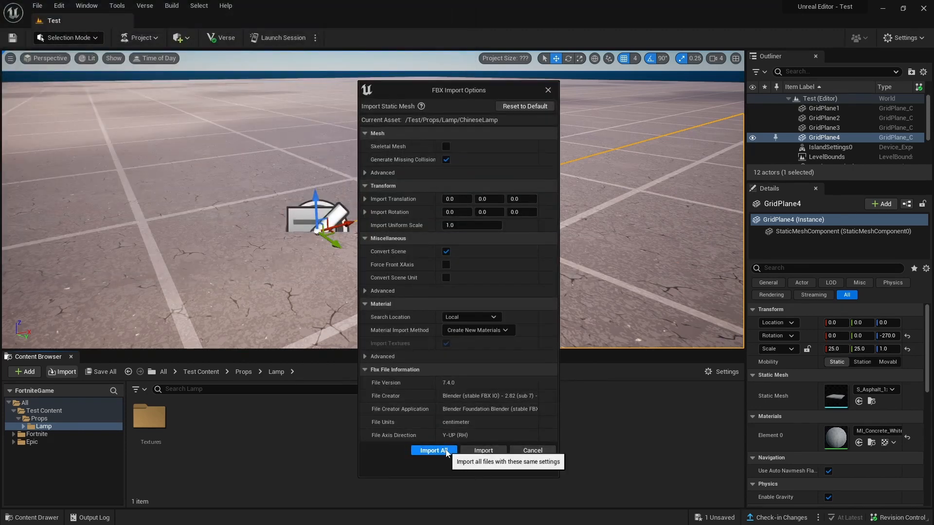
left_click(434, 451)
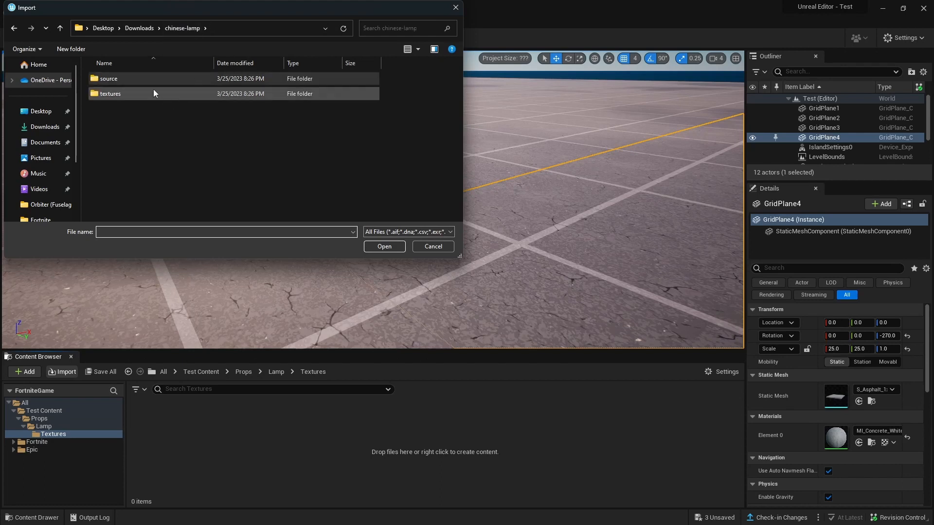
- Import all Chinese_Lamp texture maps, including the normal map, into Lamp/Textures
double_click(110, 93)
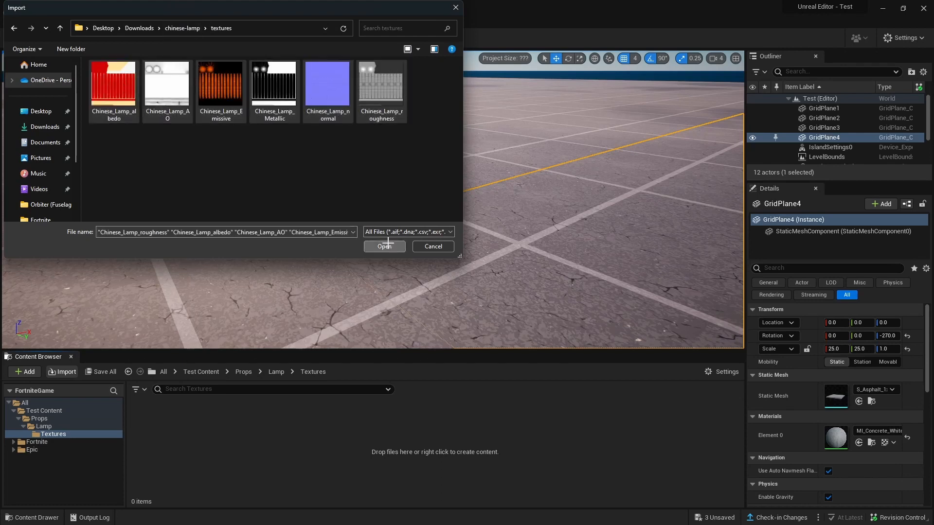
left_click(384, 246)
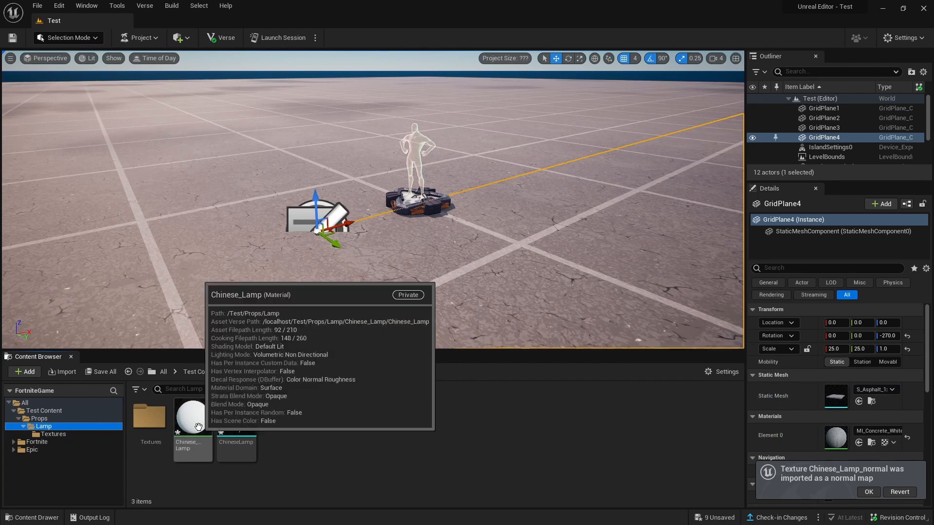
- Wire the lamp textures into Base Color, Metallic, Emissive and Ambient Occlusion of Chinese_Lamp
double_click(192, 415)
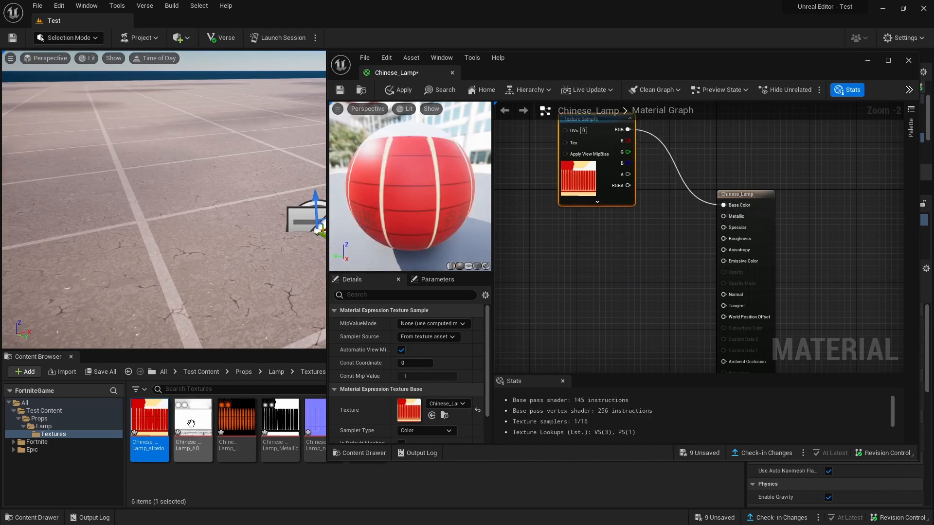
mouse_move(192, 417)
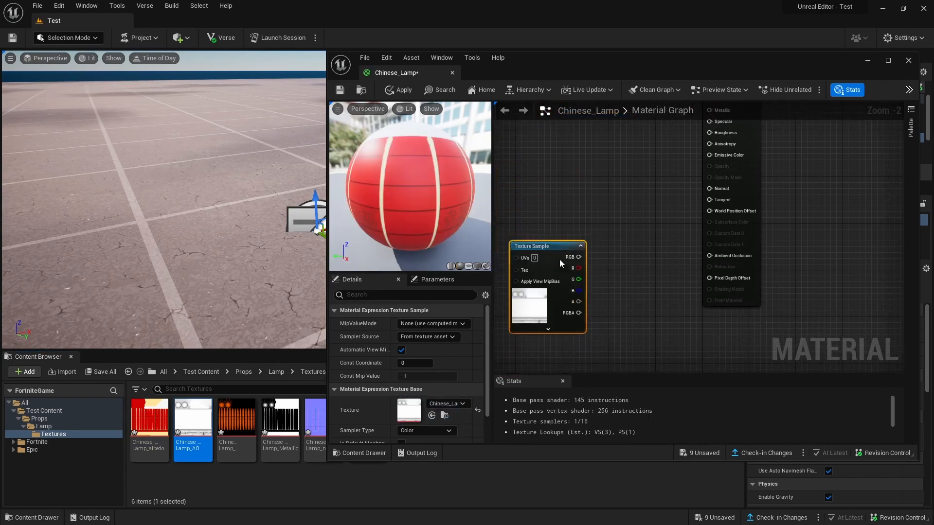
left_click_drag(585, 257, 709, 267)
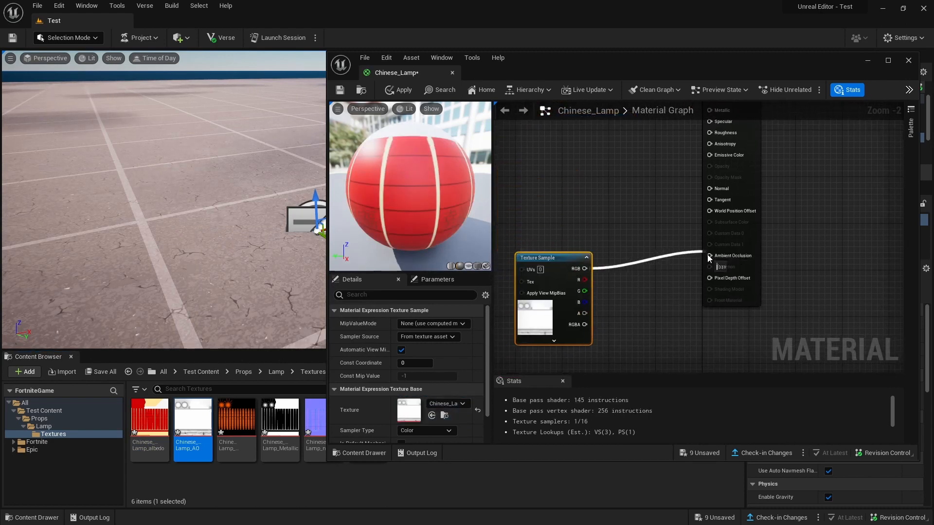
mouse_move(236, 417)
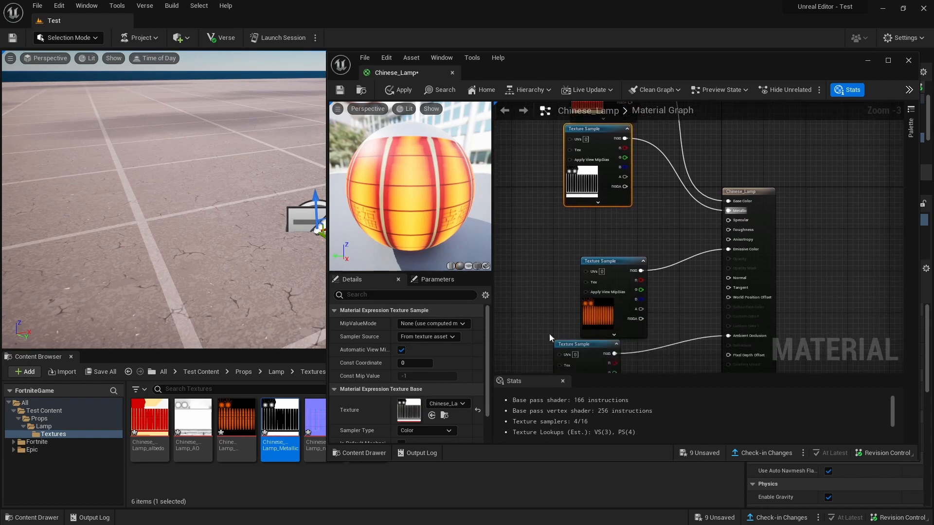
left_click(314, 418)
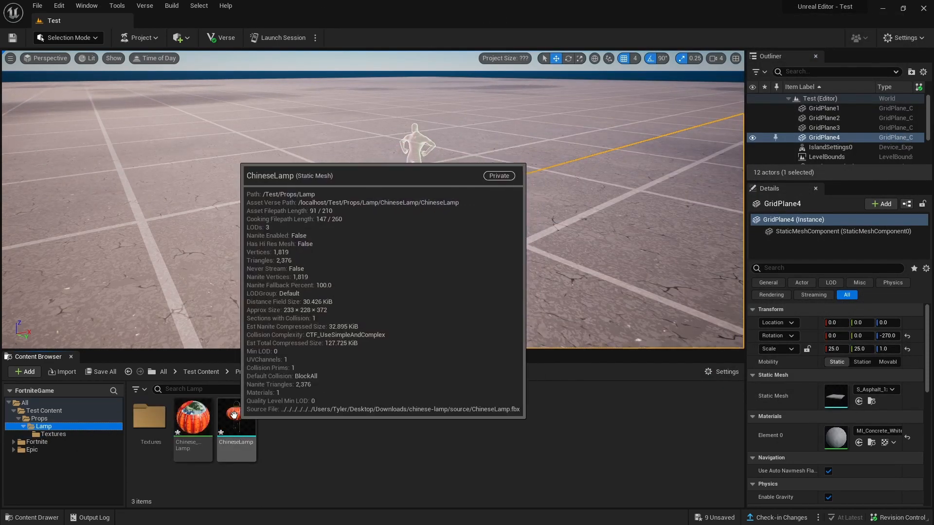
- Place the ChineseLamp static mesh in the level above the player spawn pad
left_click_drag(236, 415, 429, 238)
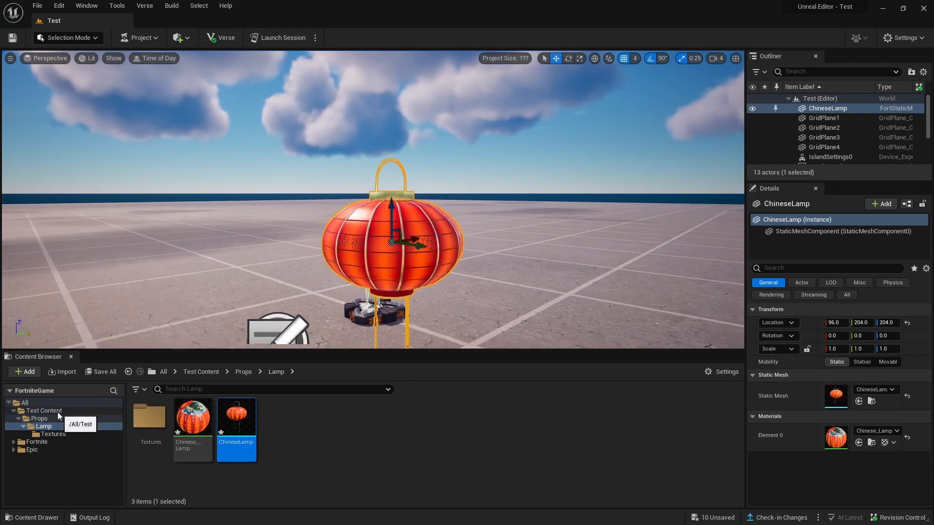
left_click(39, 418)
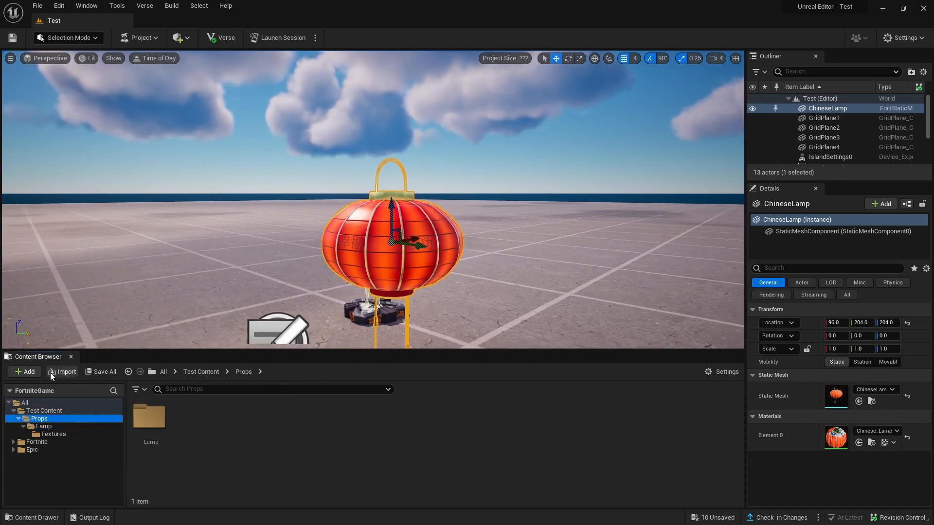
- Create a Building Prop blueprint named Lamp in the Props folder
left_click(24, 371)
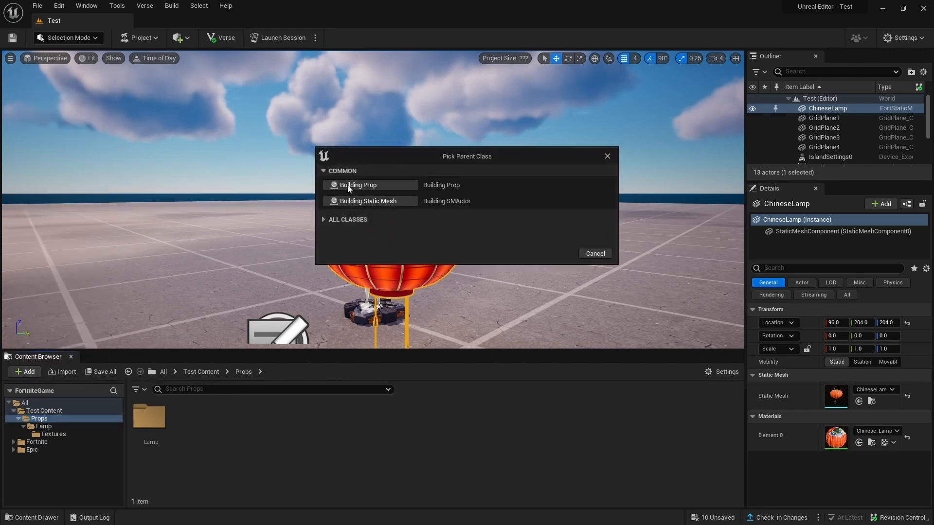
mouse_move(436, 190)
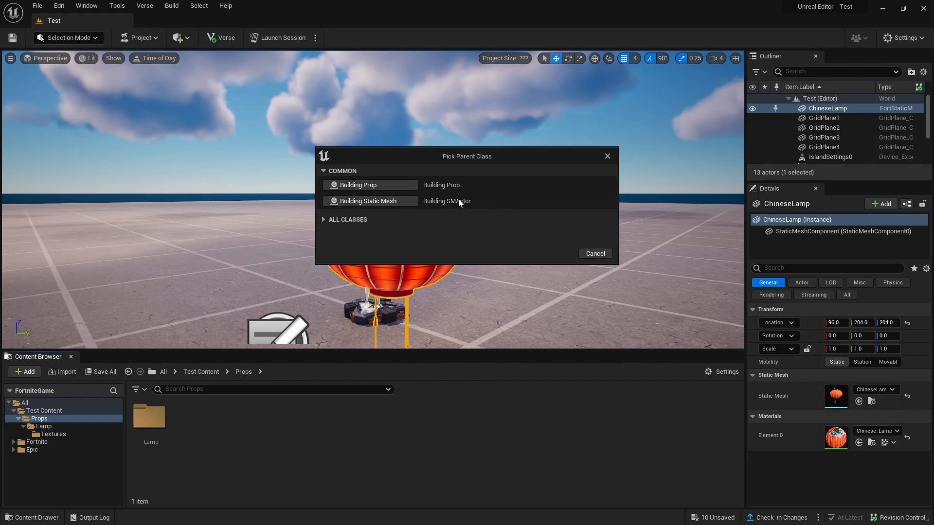
left_click(368, 200)
type("Lamp")
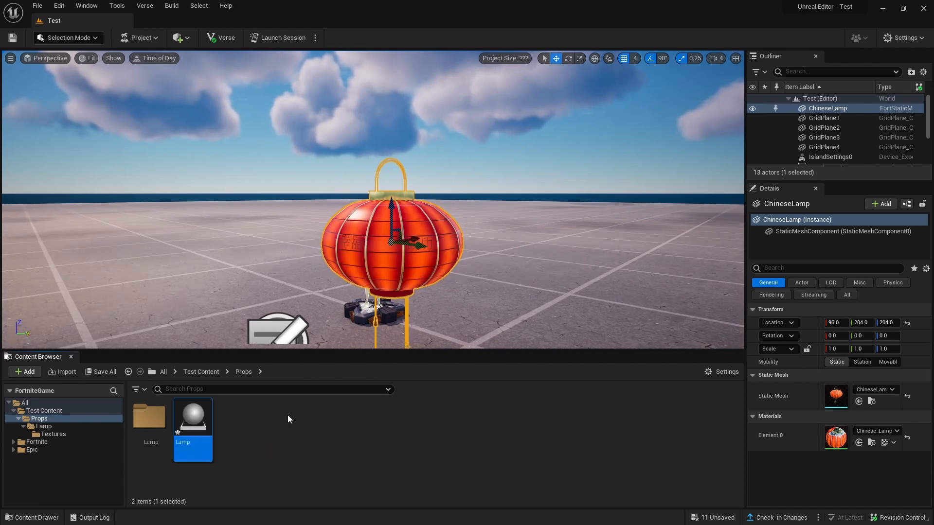
mouse_move(192, 416)
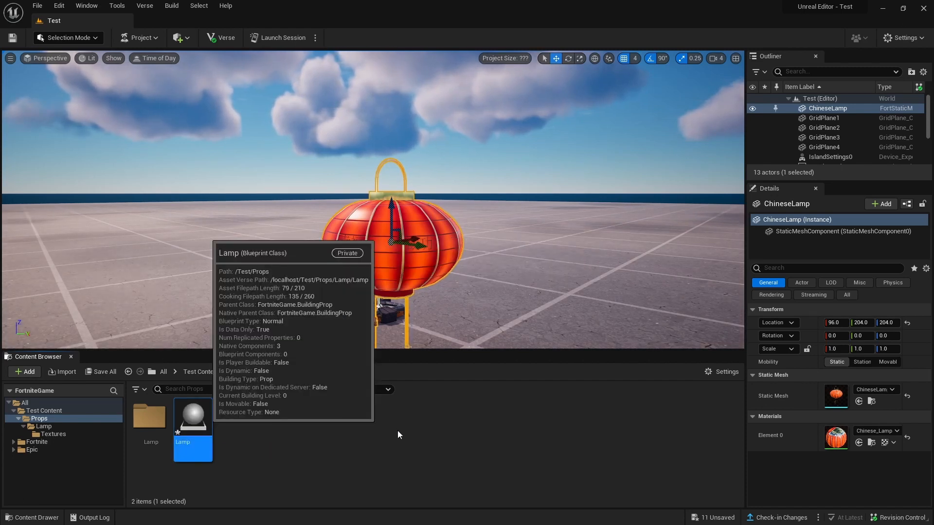
- Assign ChineseLamp as the Lamp blueprint's static mesh
double_click(193, 415)
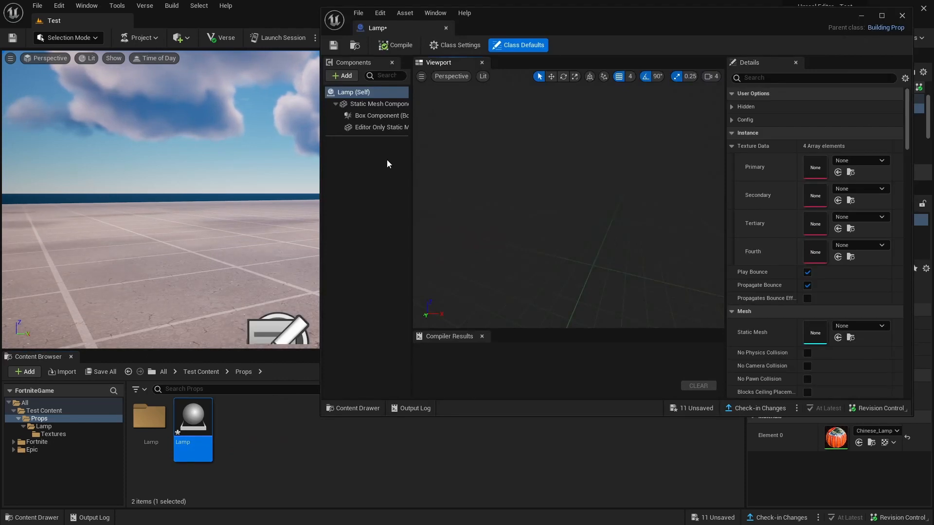
scroll("down", 3)
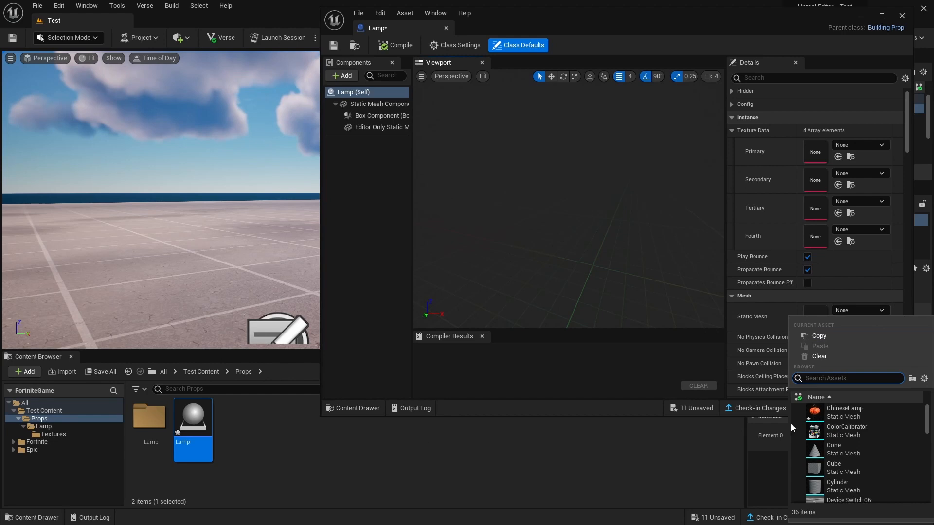
left_click(844, 412)
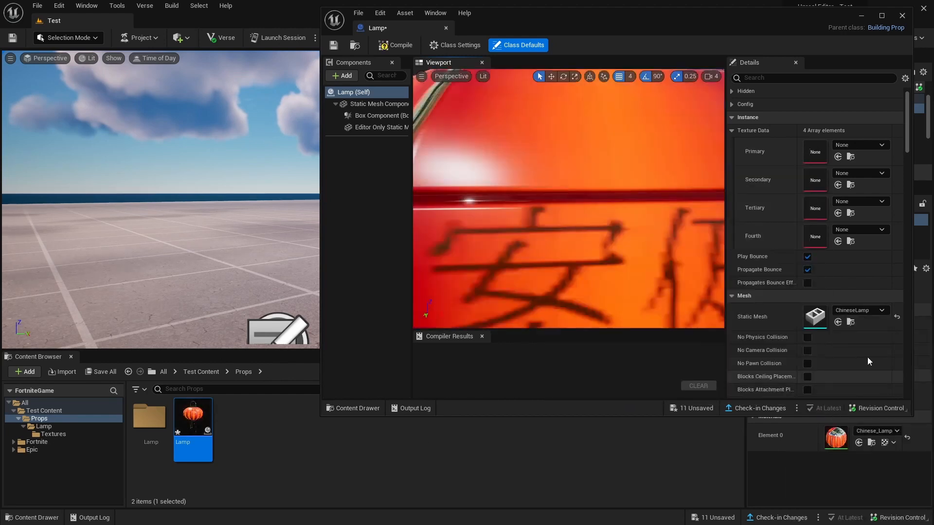